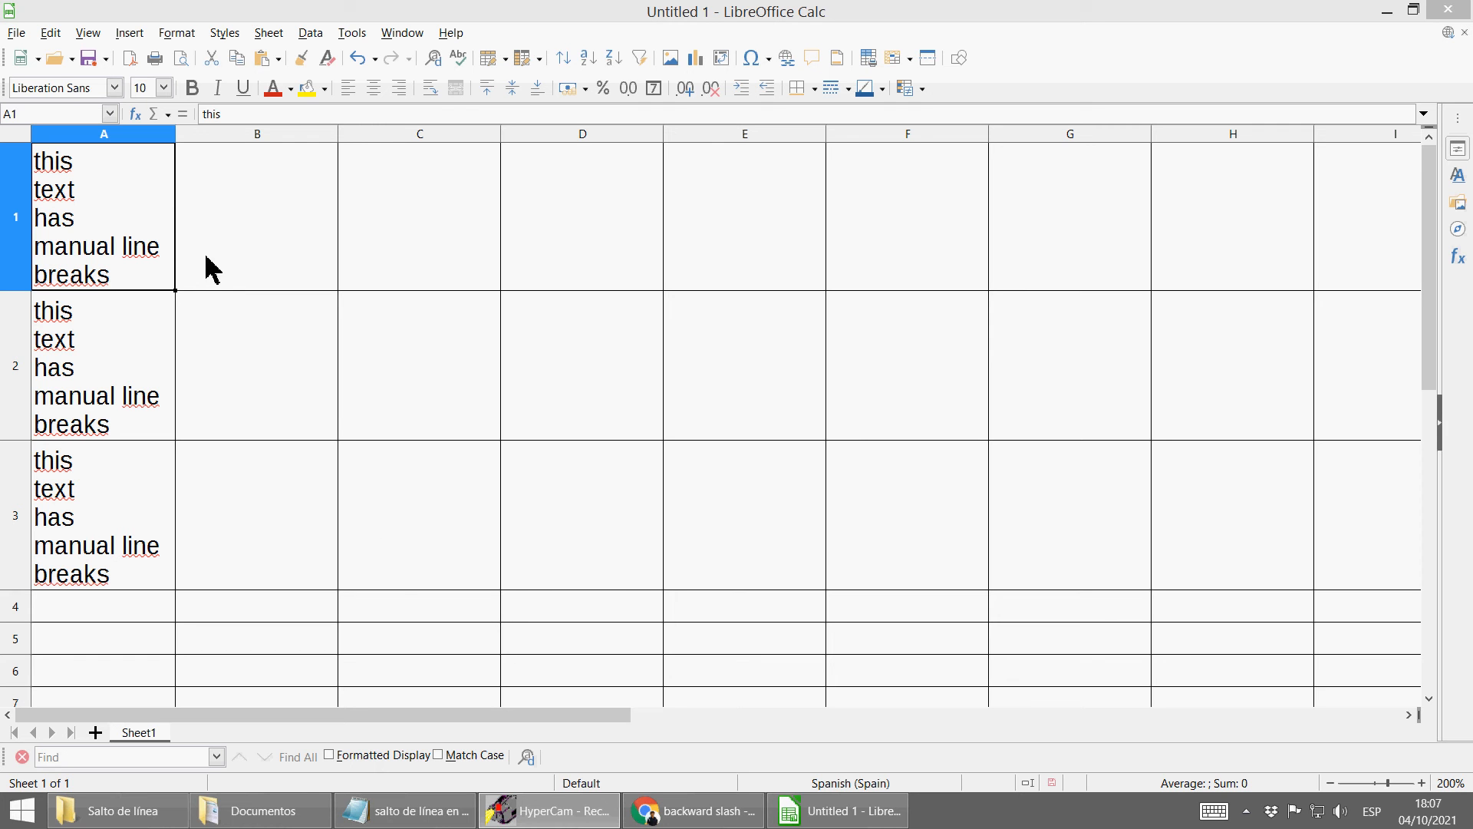
# Edit cell A1 to read 'Has manual line breaks' on one line
pyautogui.doubleClick(94, 216)
pyautogui.write('Has manual line breaks')
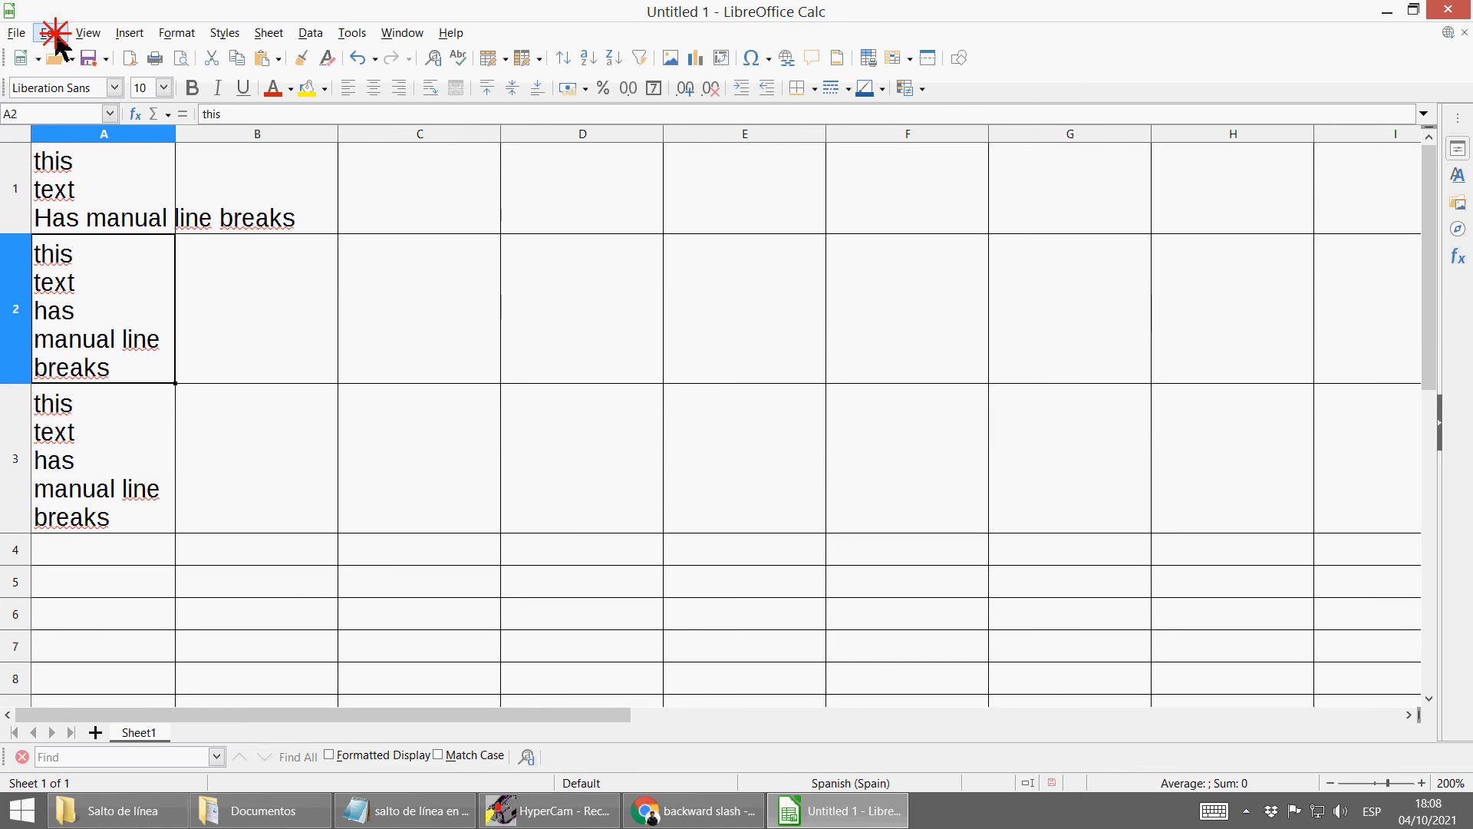
# Set up Find & Replace to search \n with Regular expressions enabled
pyautogui.click(50, 33)
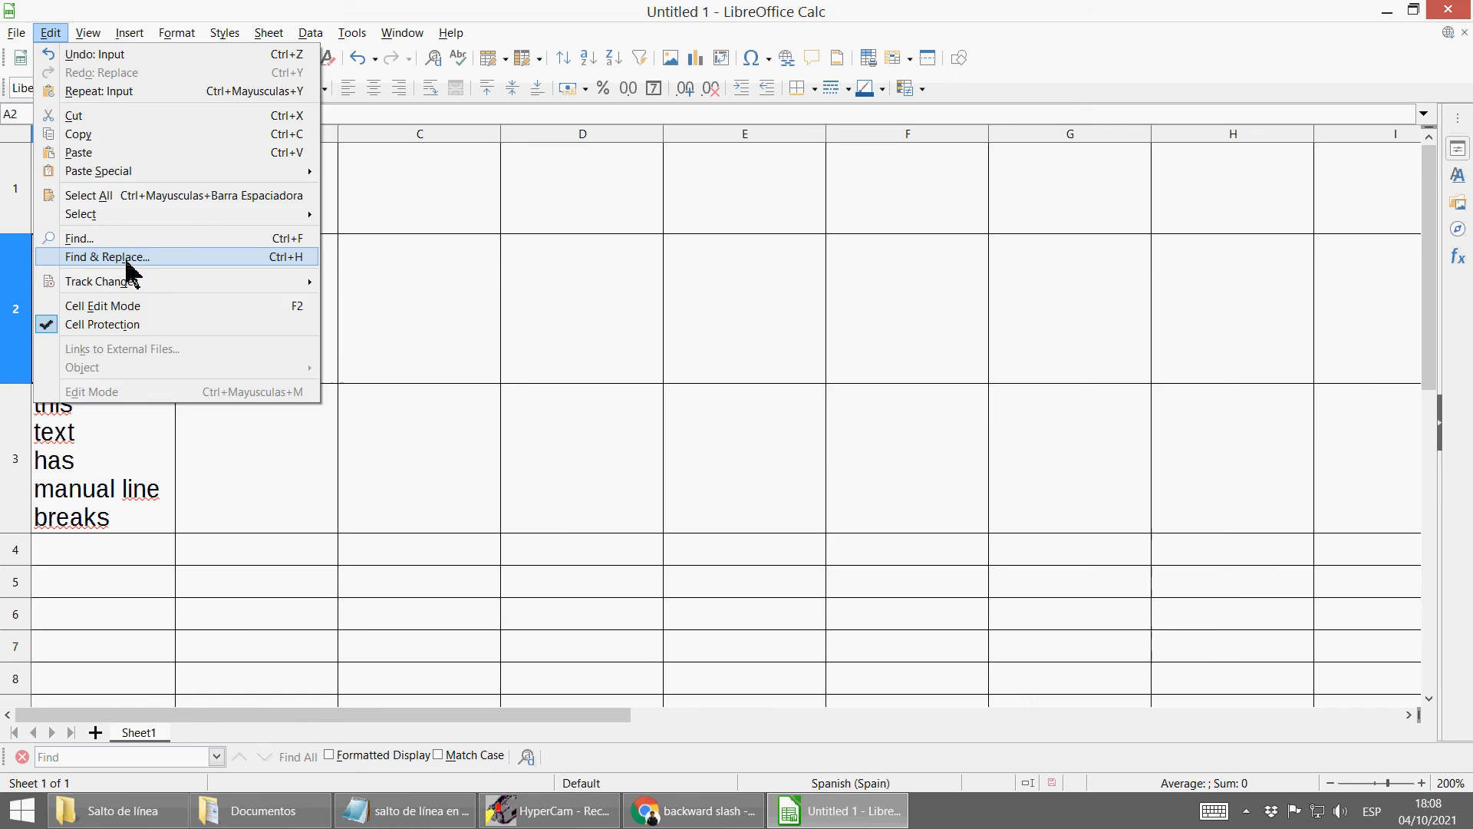
pyautogui.click(105, 256)
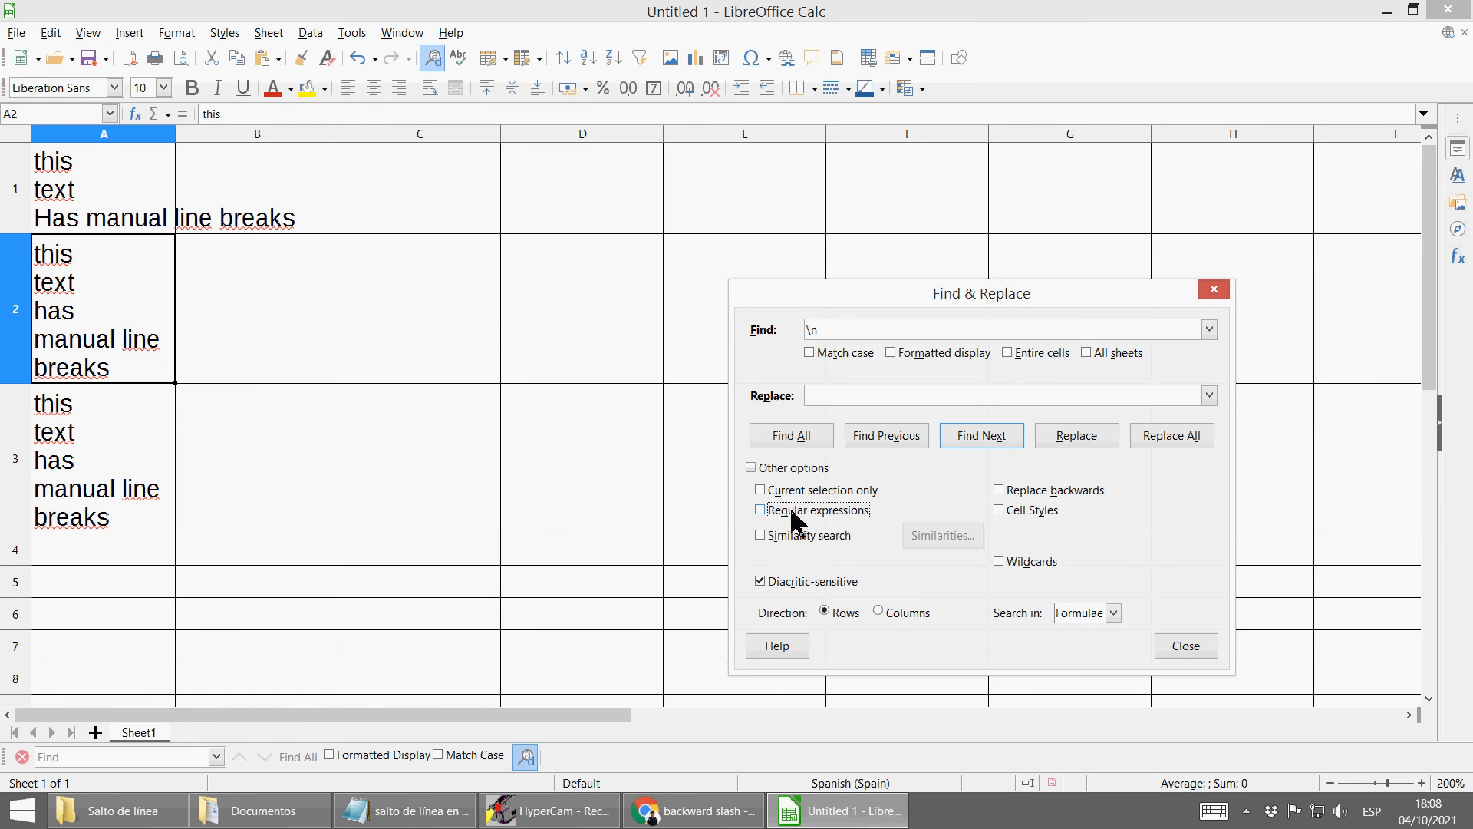
pyautogui.click(761, 510)
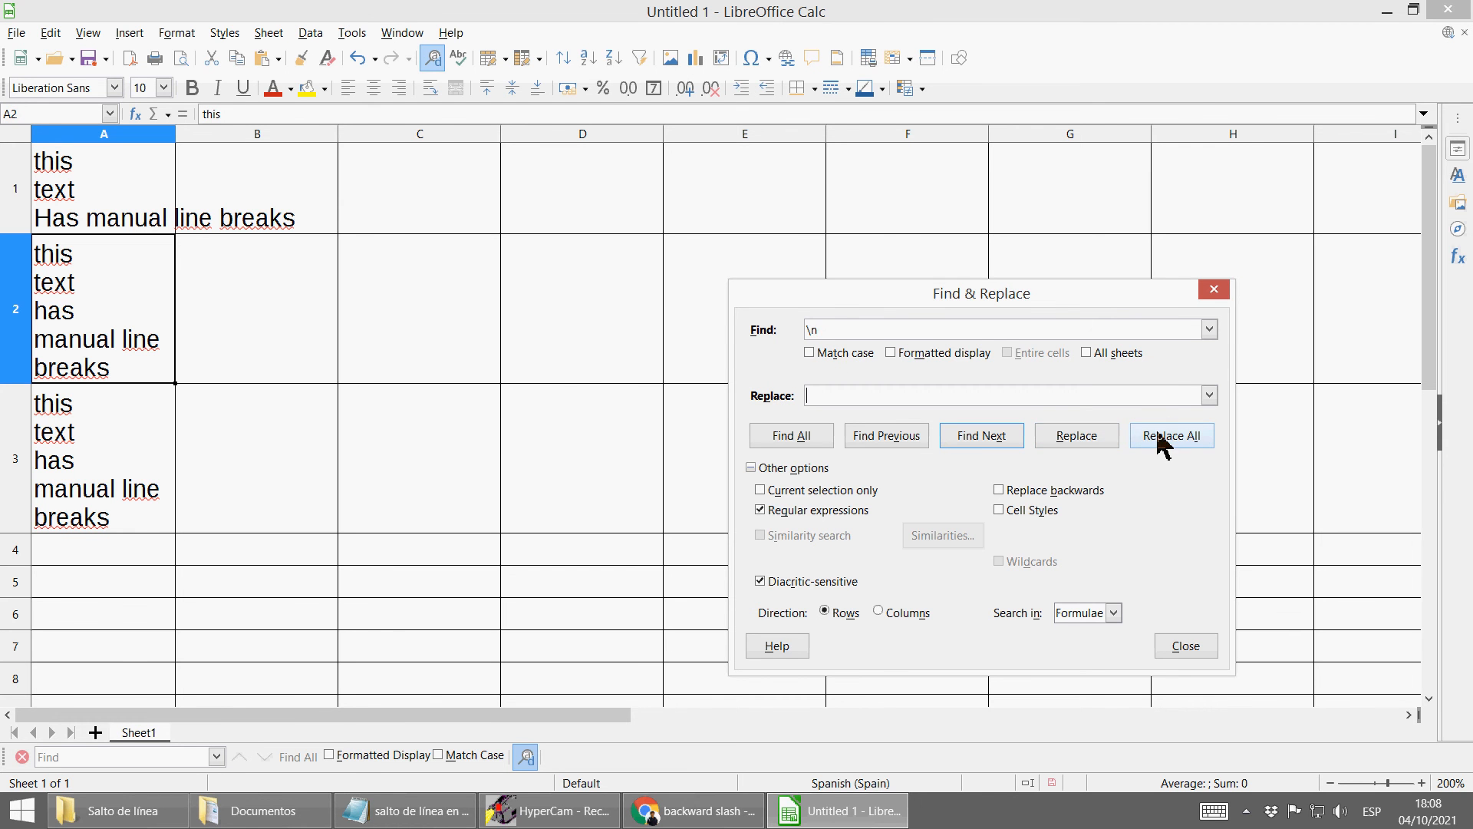
# Replace all line breaks with spaces, close Find & Replace, and select the entire sheet
pyautogui.click(1171, 435)
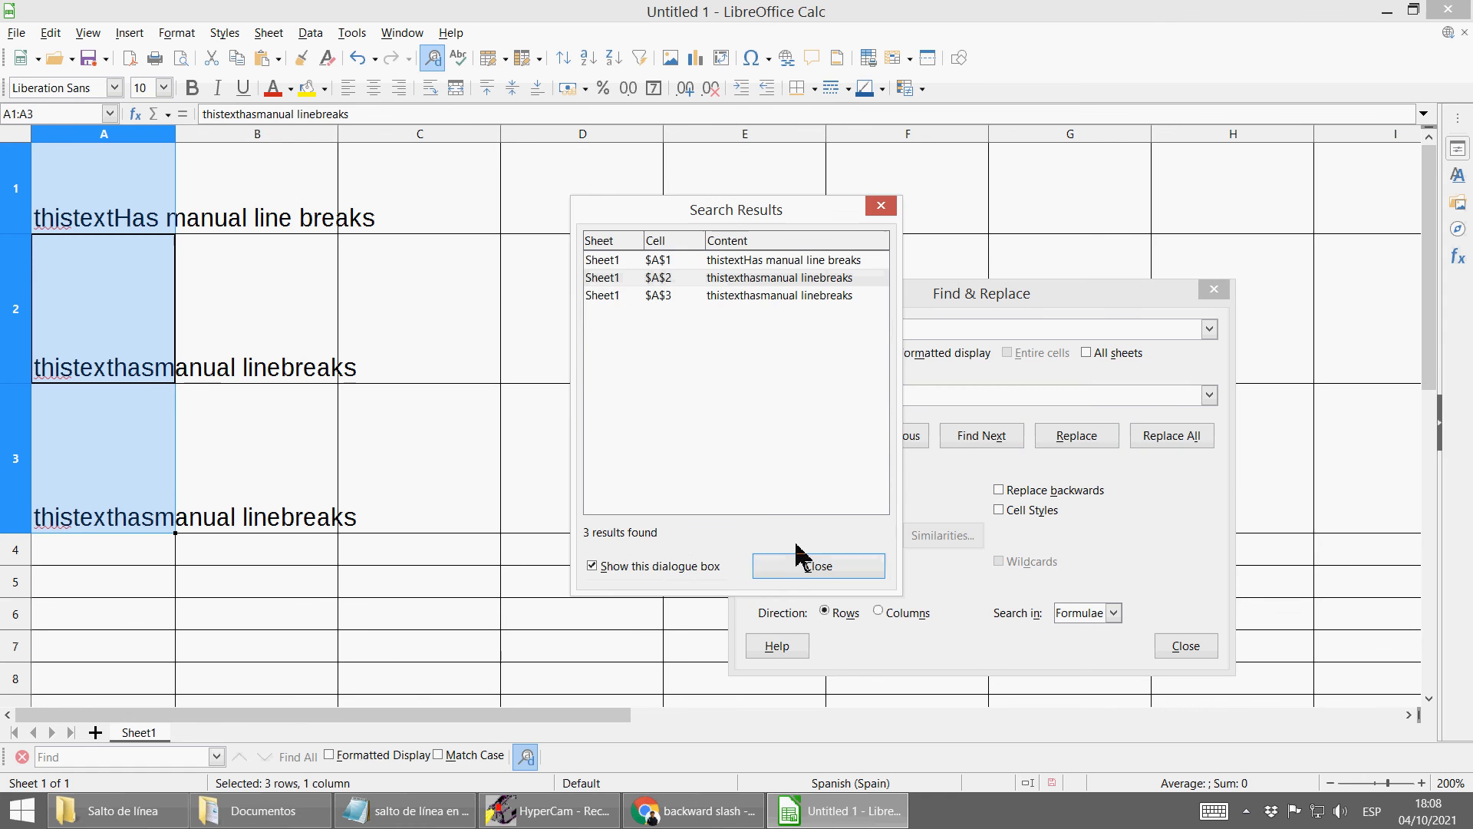
pyautogui.click(816, 565)
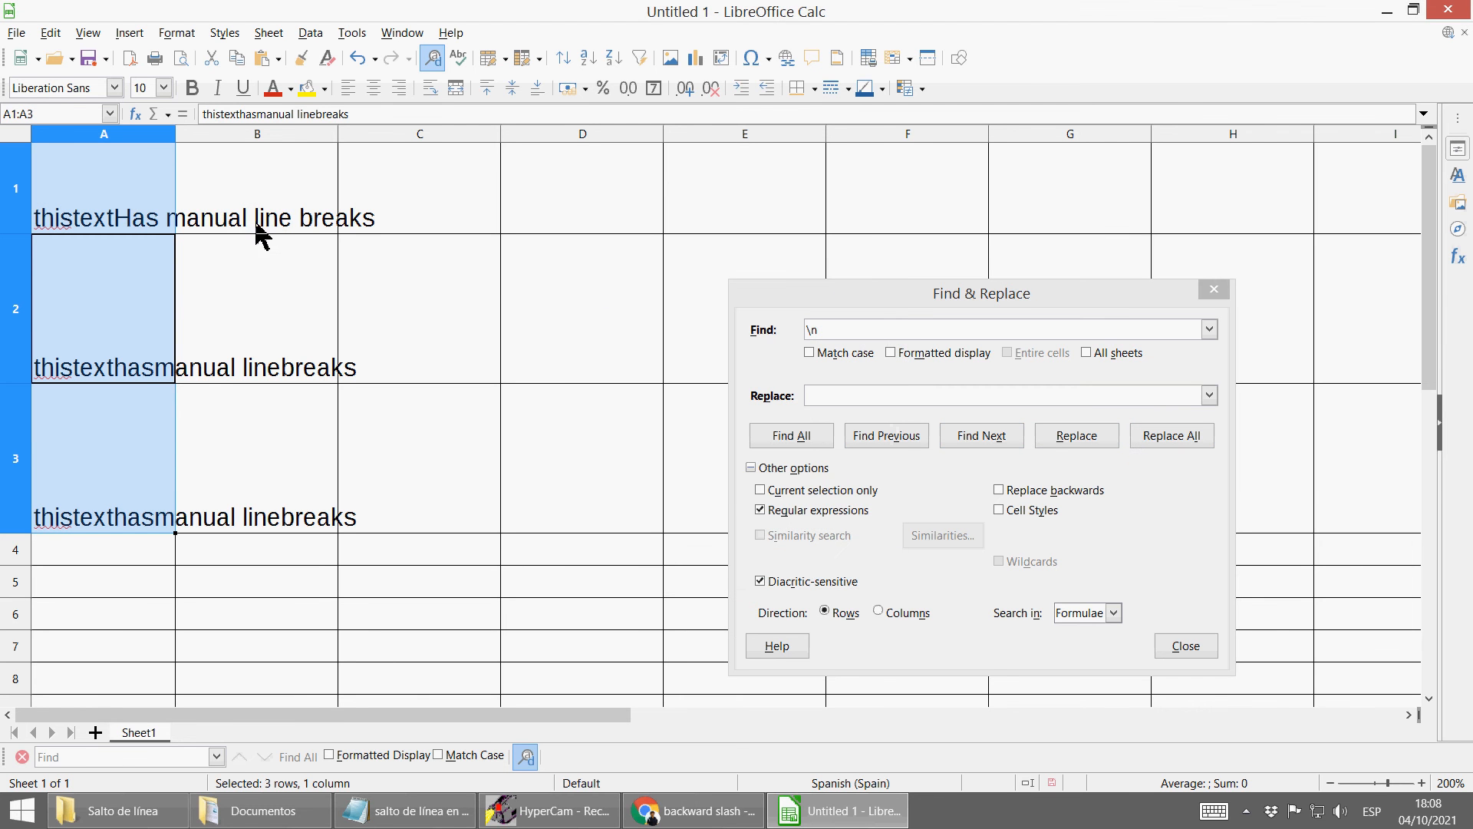
pyautogui.moveTo(209, 384)
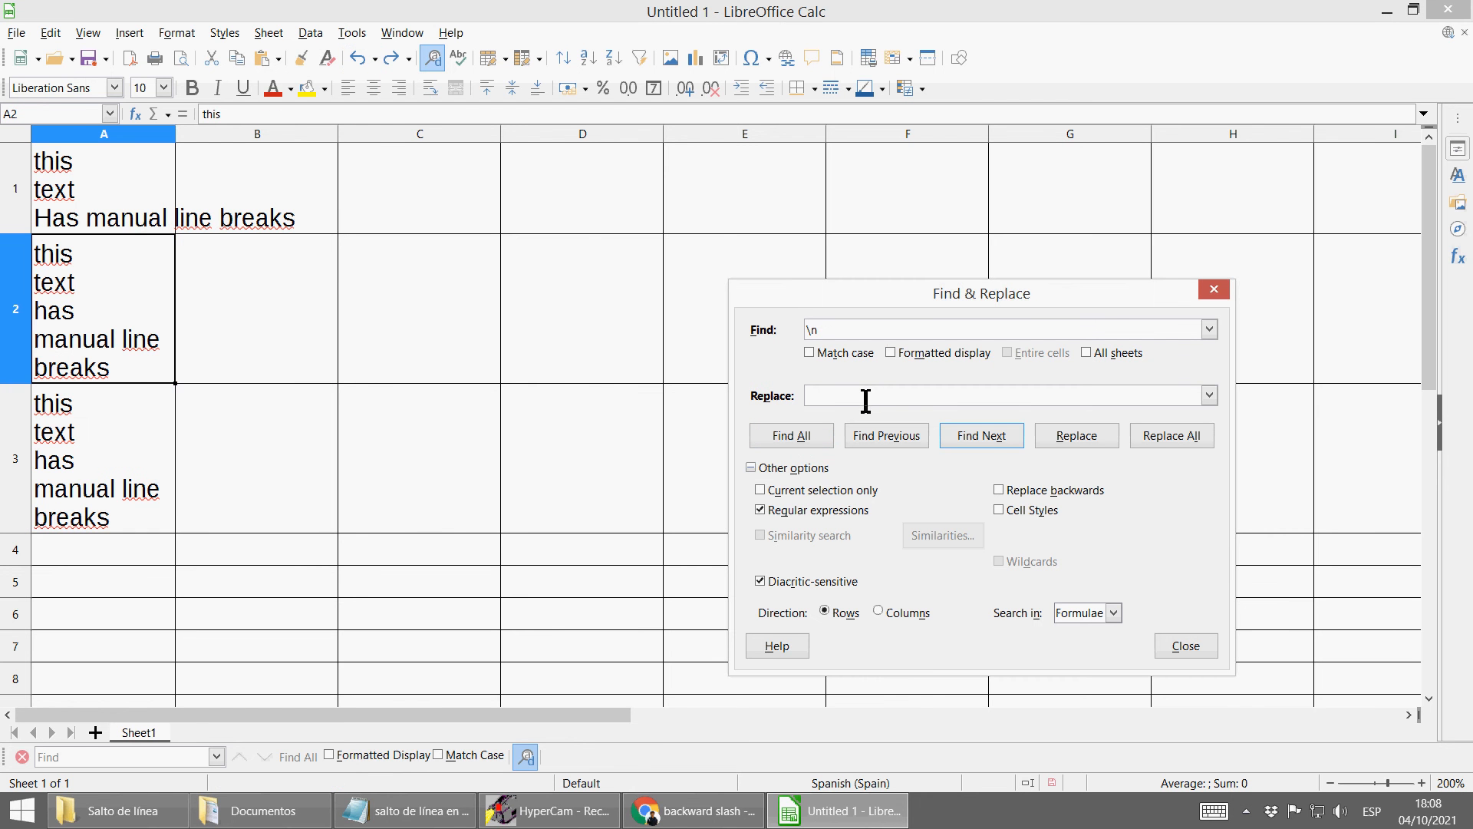
pyautogui.click(791, 435)
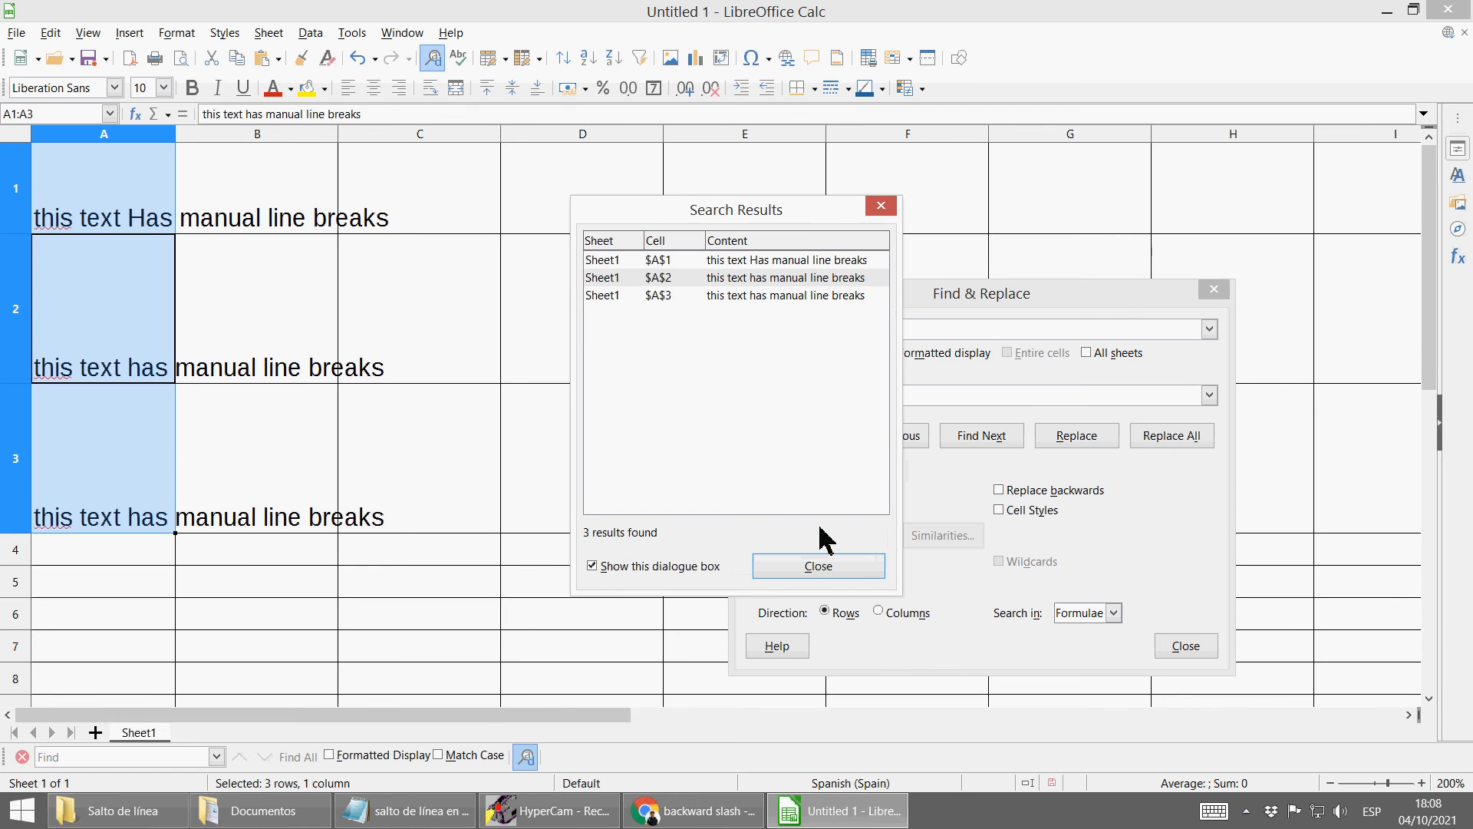
pyautogui.click(816, 566)
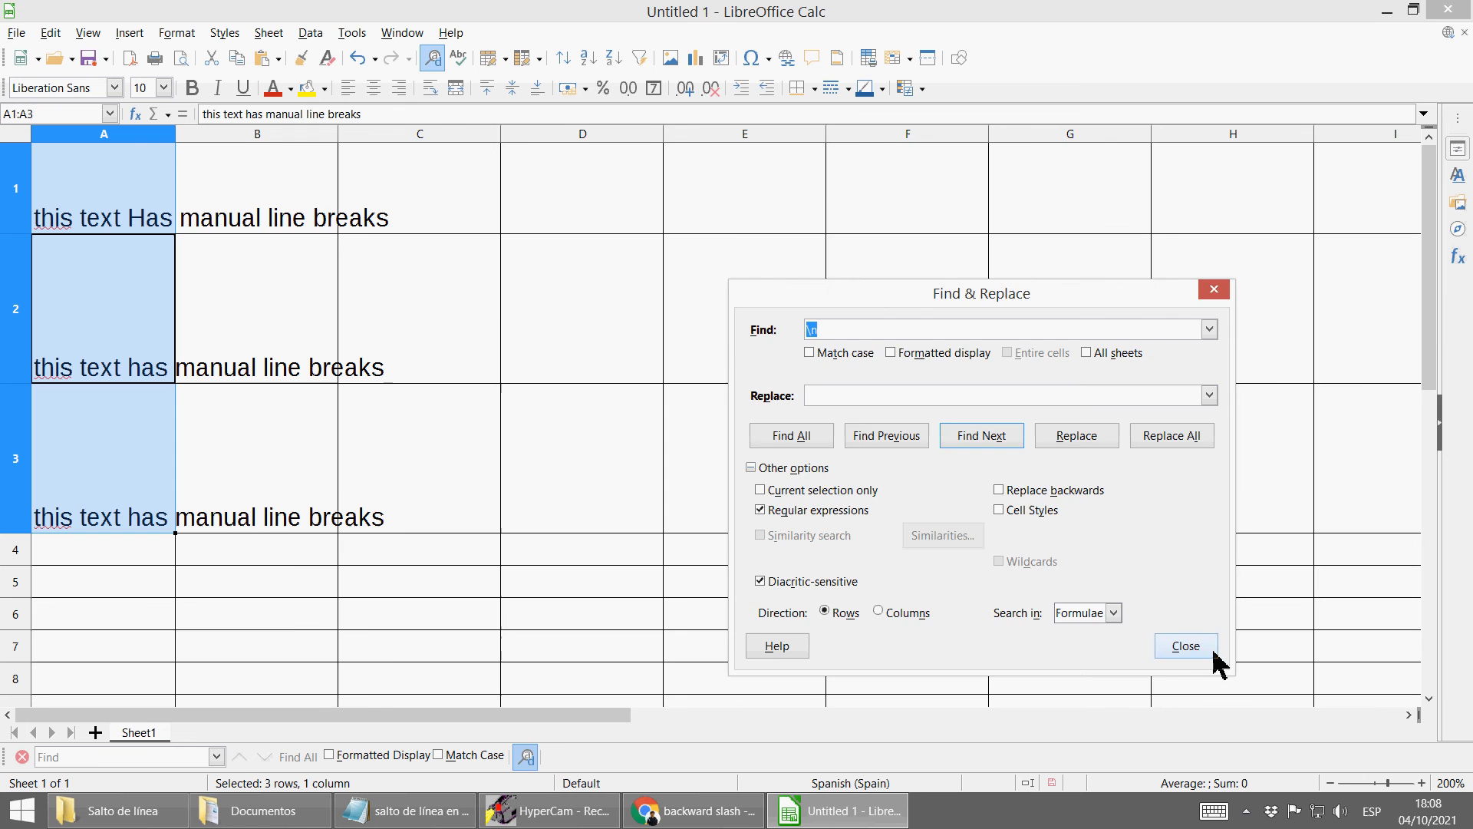
pyautogui.click(1184, 645)
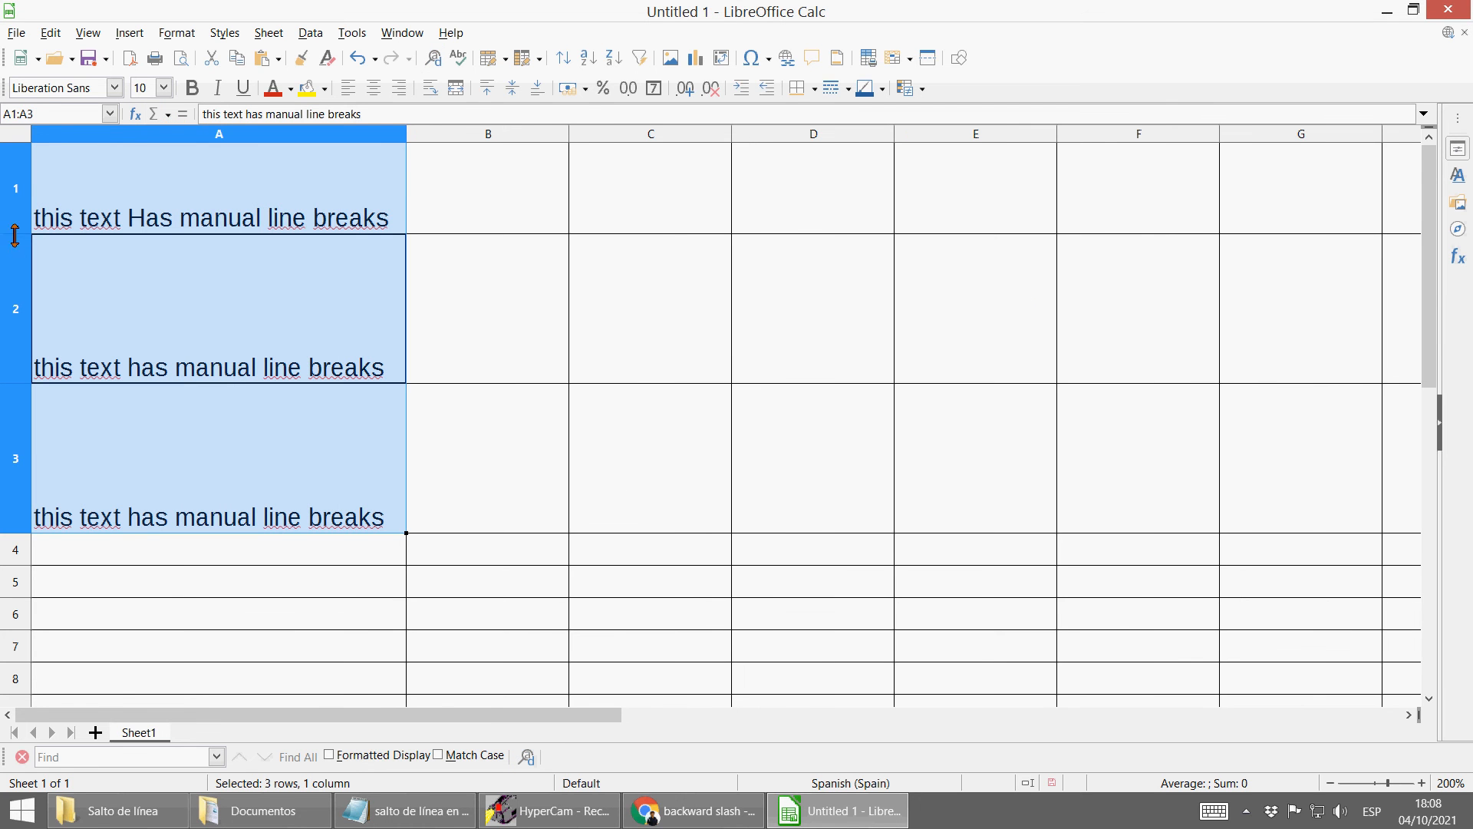
pyautogui.click(15, 133)
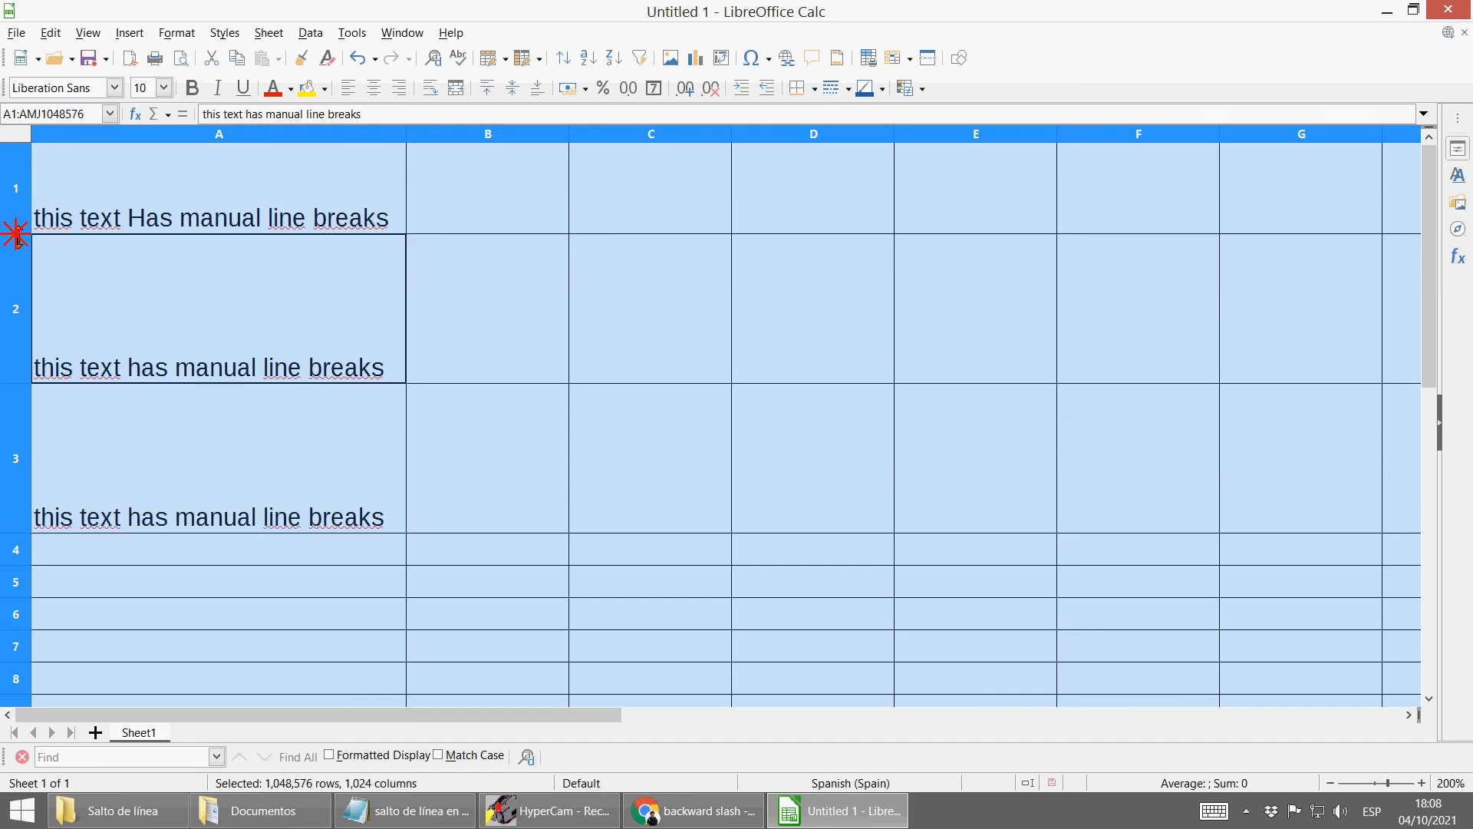